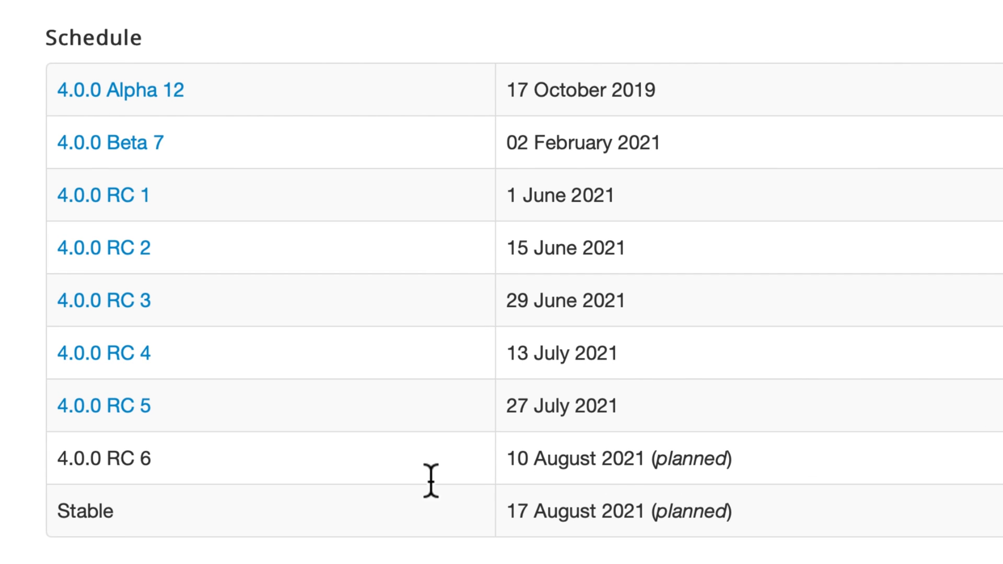
pyautogui.moveTo(562, 551)
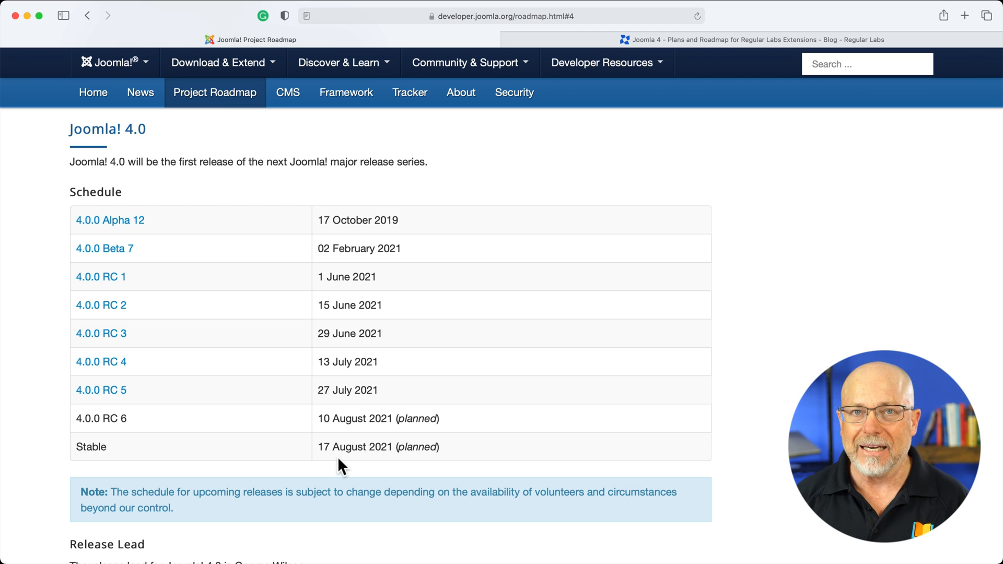
# Step: View the Regular Labs post's lists of extensions on J4 launch day and by late 2021
pyautogui.click(753, 38)
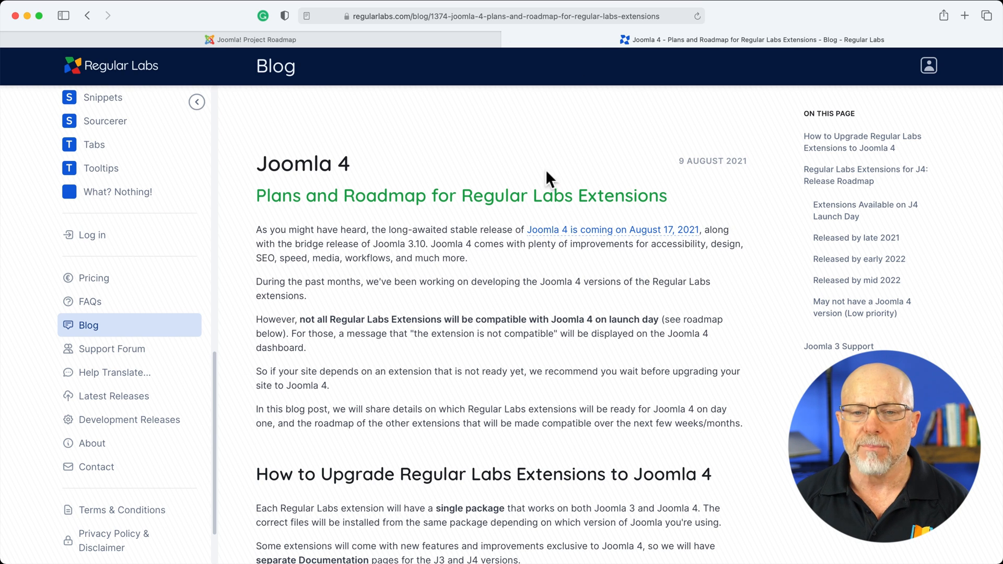
pyautogui.scroll(-3)
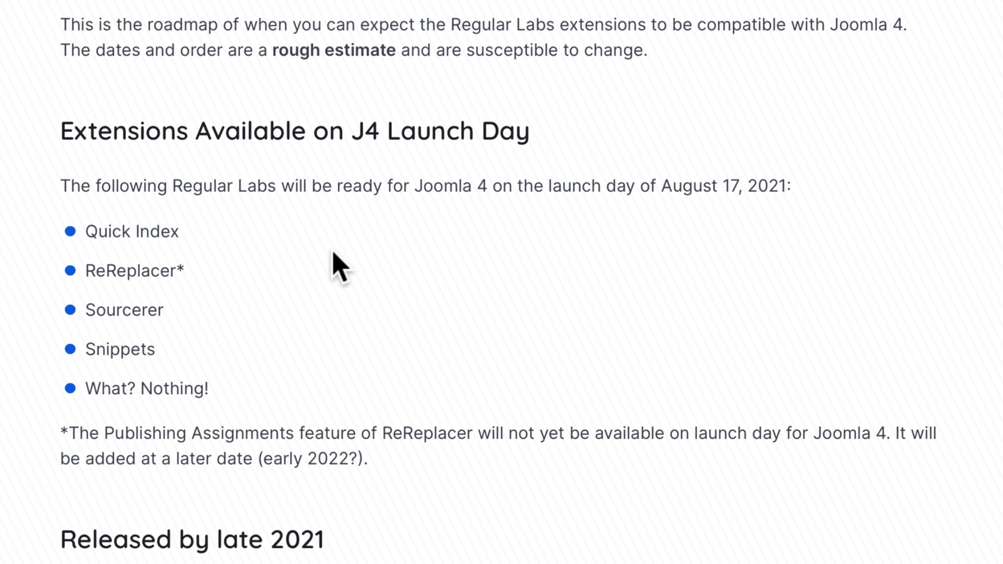
pyautogui.moveTo(319, 377)
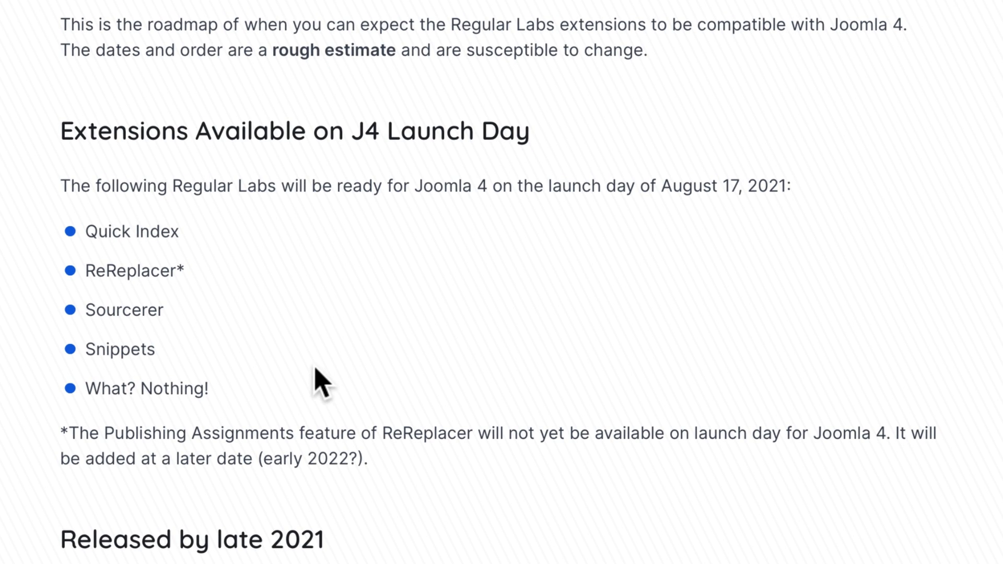
pyautogui.scroll(-3)
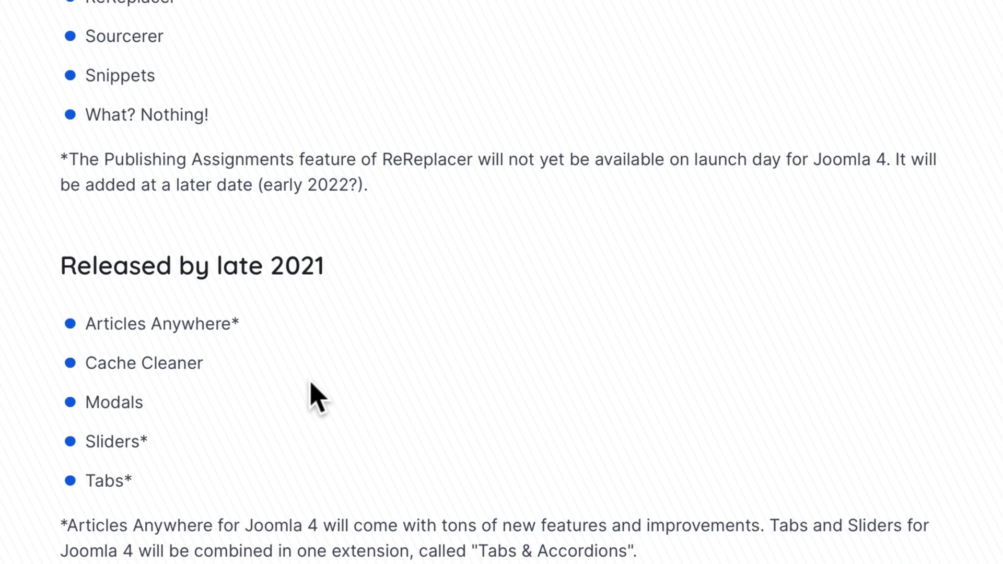
pyautogui.moveTo(307, 370)
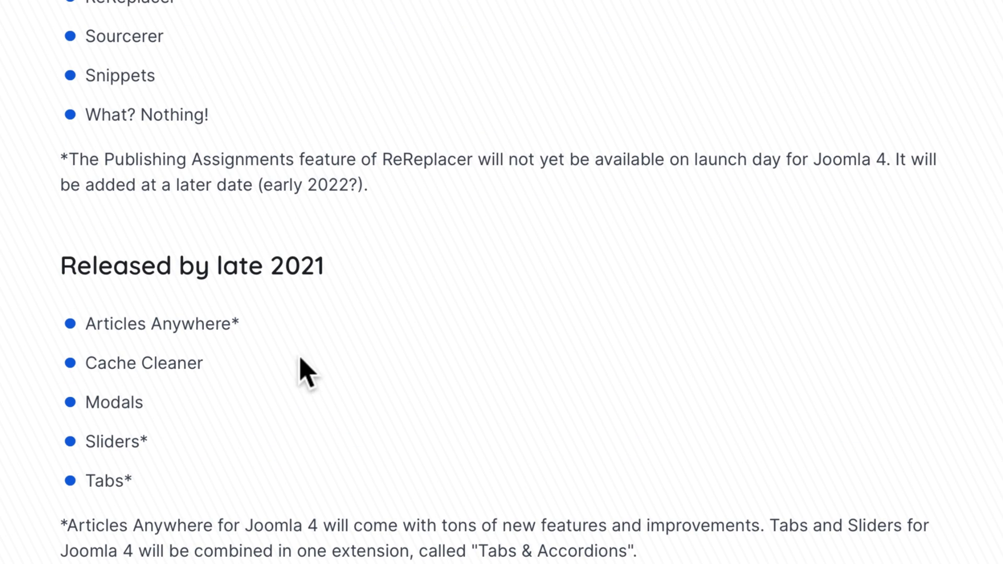
pyautogui.moveTo(292, 387)
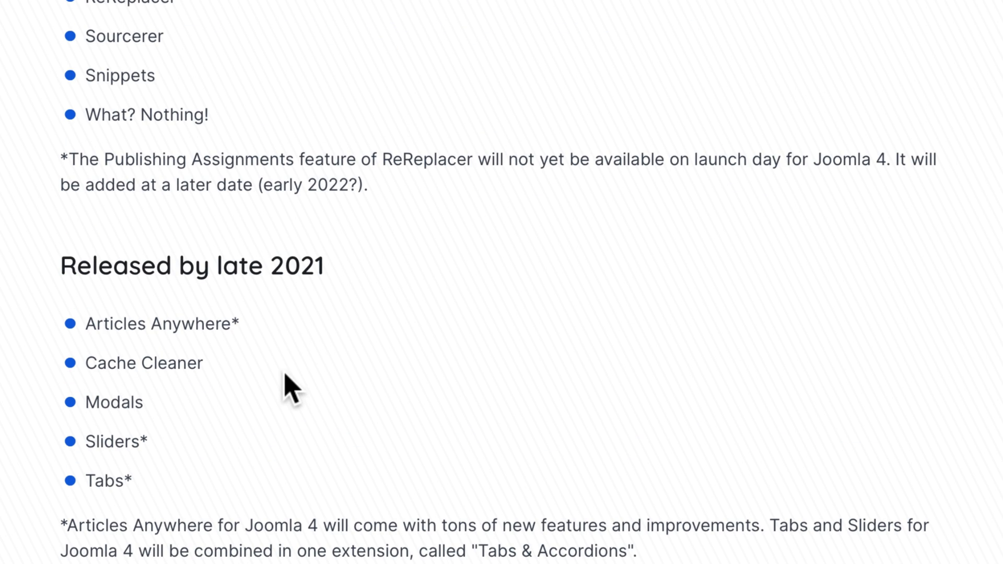
pyautogui.moveTo(288, 441)
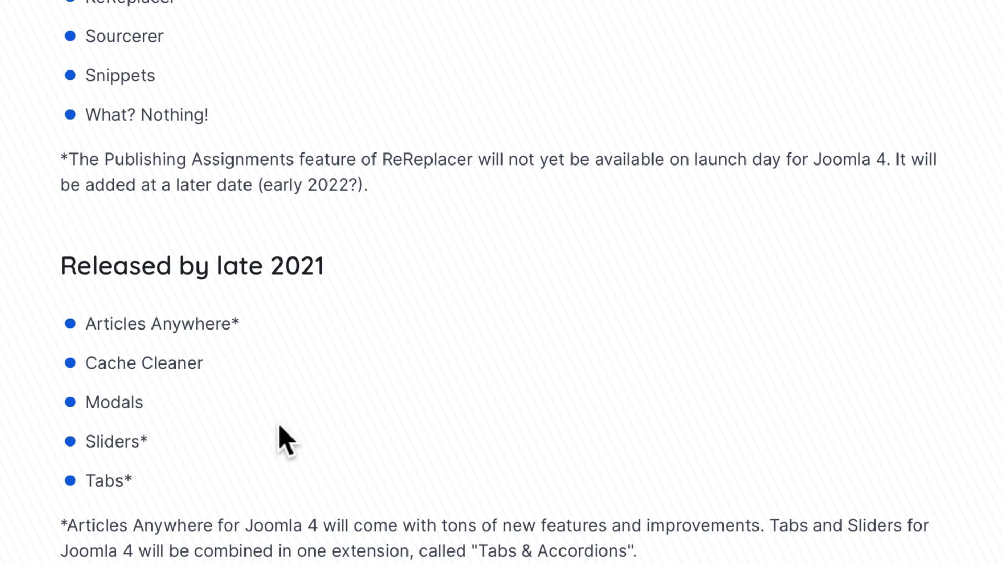
pyautogui.moveTo(284, 477)
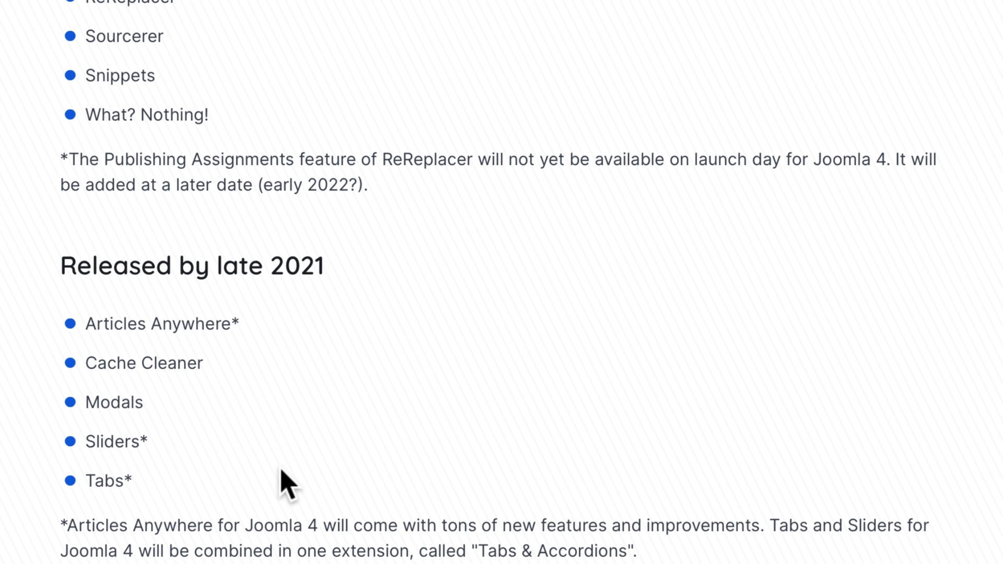
pyautogui.scroll(-3)
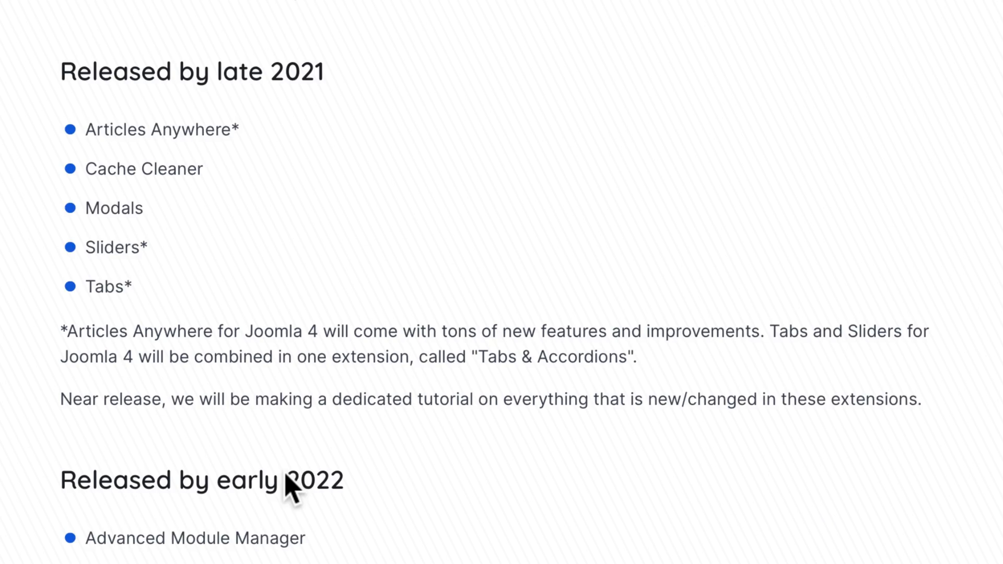
pyautogui.scroll(-3)
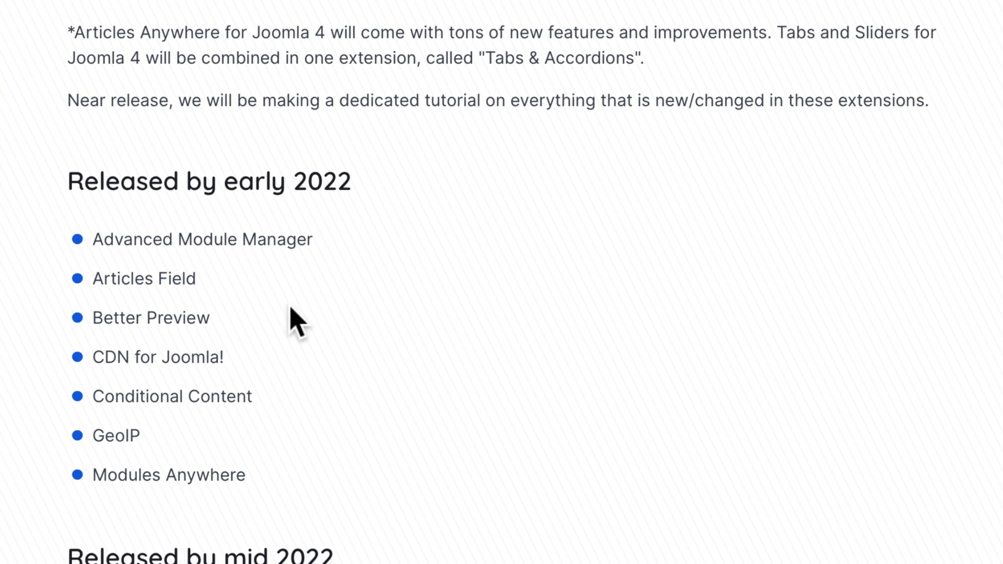
pyautogui.moveTo(326, 249)
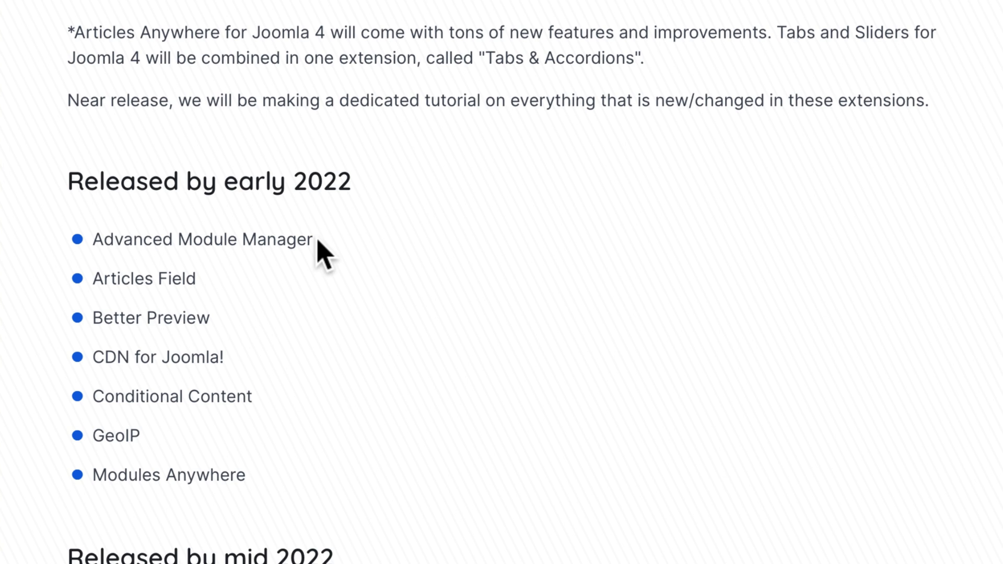
pyautogui.moveTo(301, 332)
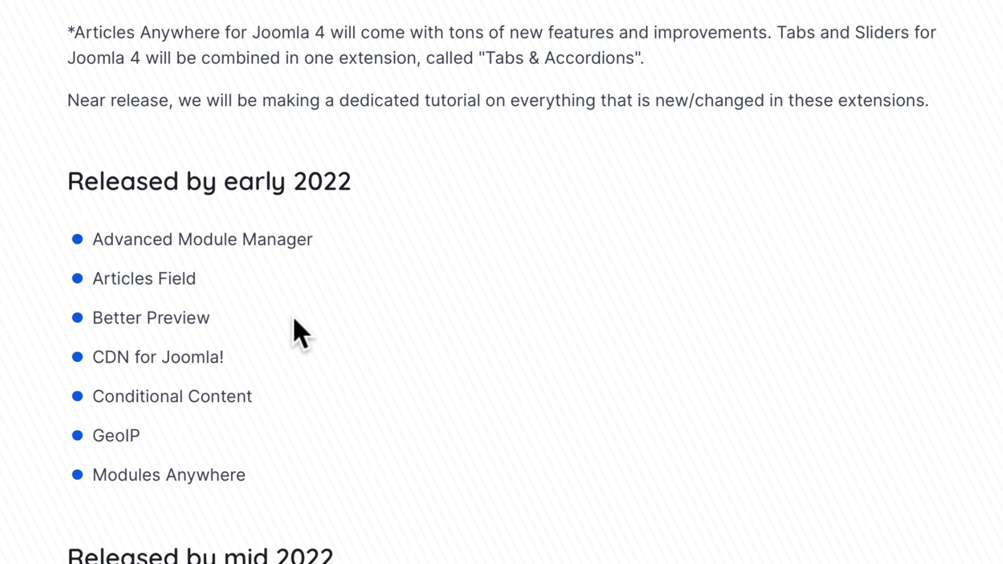
pyautogui.moveTo(321, 409)
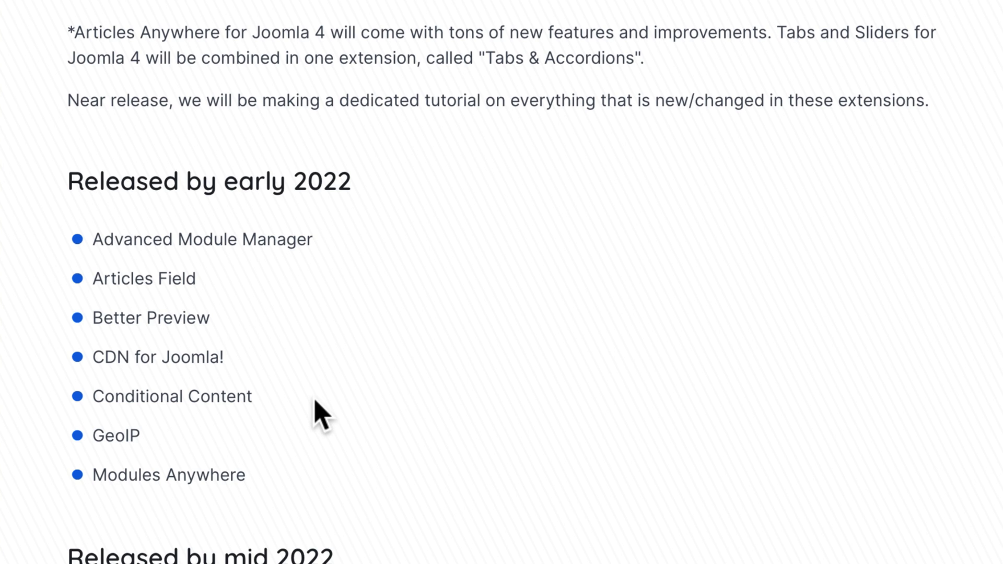
pyautogui.moveTo(298, 479)
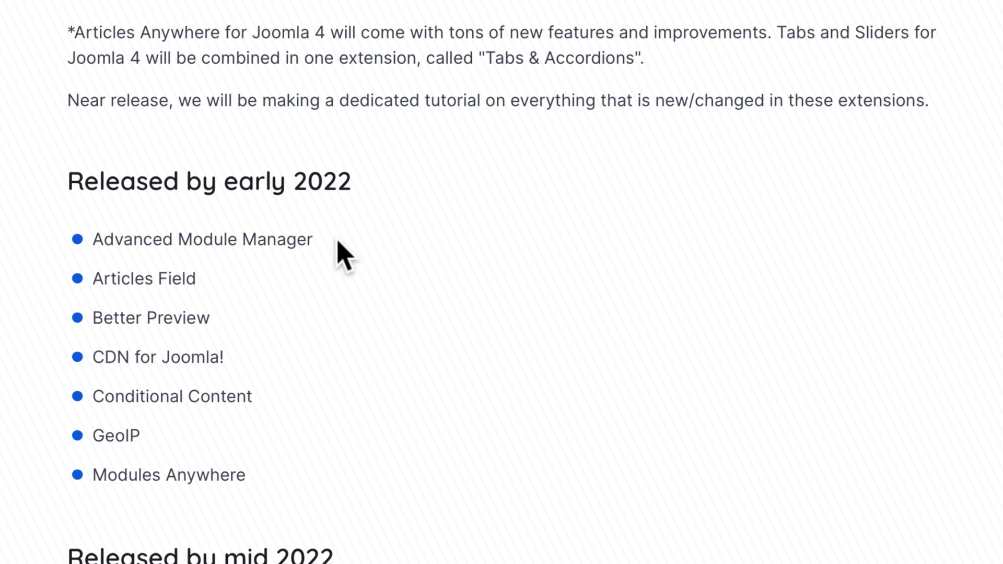
pyautogui.scroll(-3)
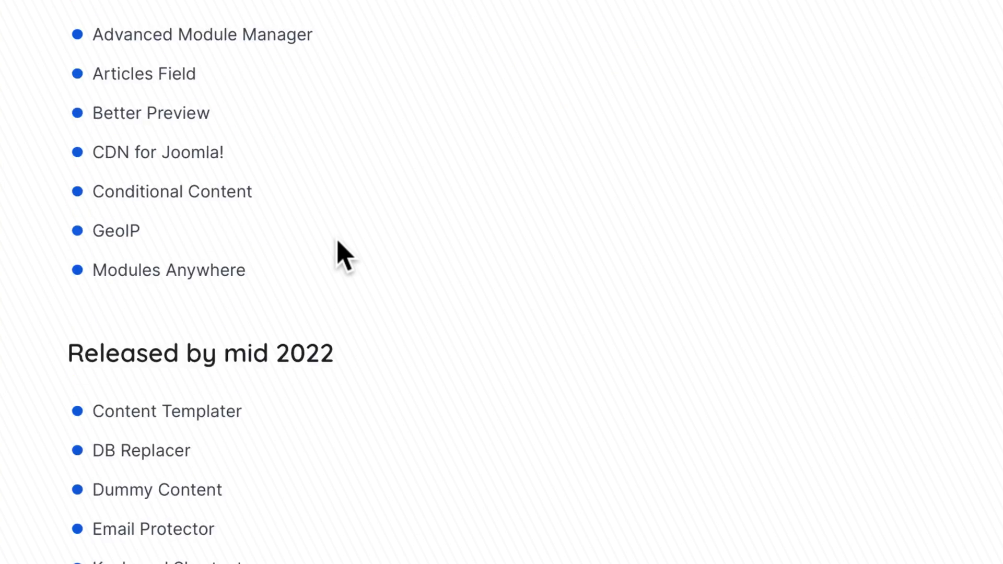
pyautogui.scroll(-3)
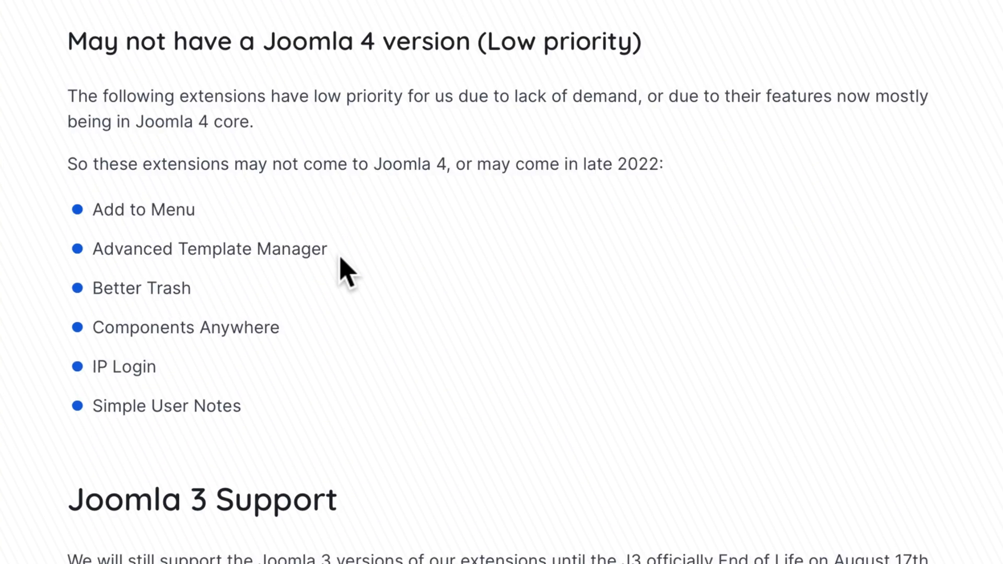
pyautogui.scroll(-3)
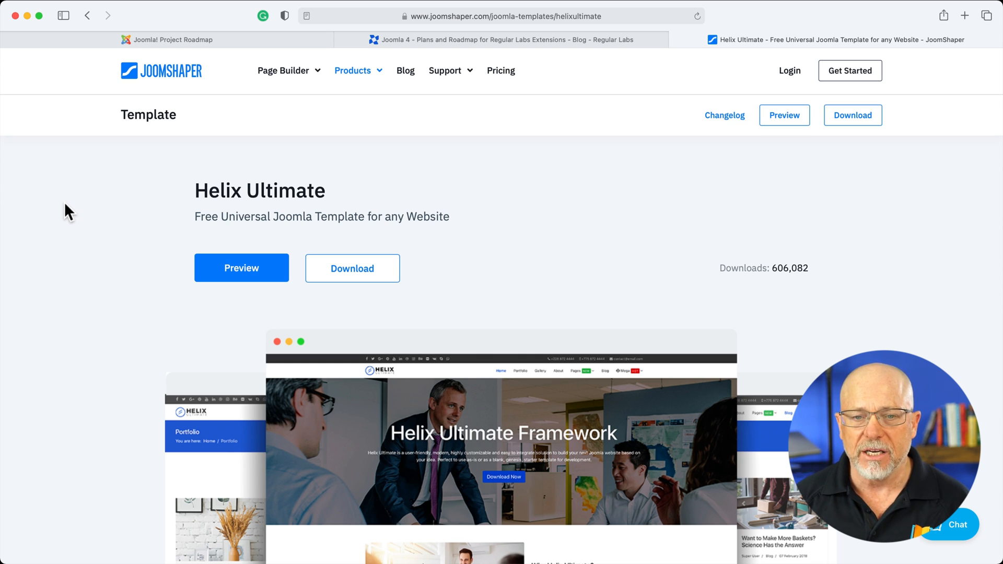
# Step: Read Helix Ultimate's Template Details (version 1.1.4, Joomla 3), then move to the SP Page Builder tab
pyautogui.scroll(-3)
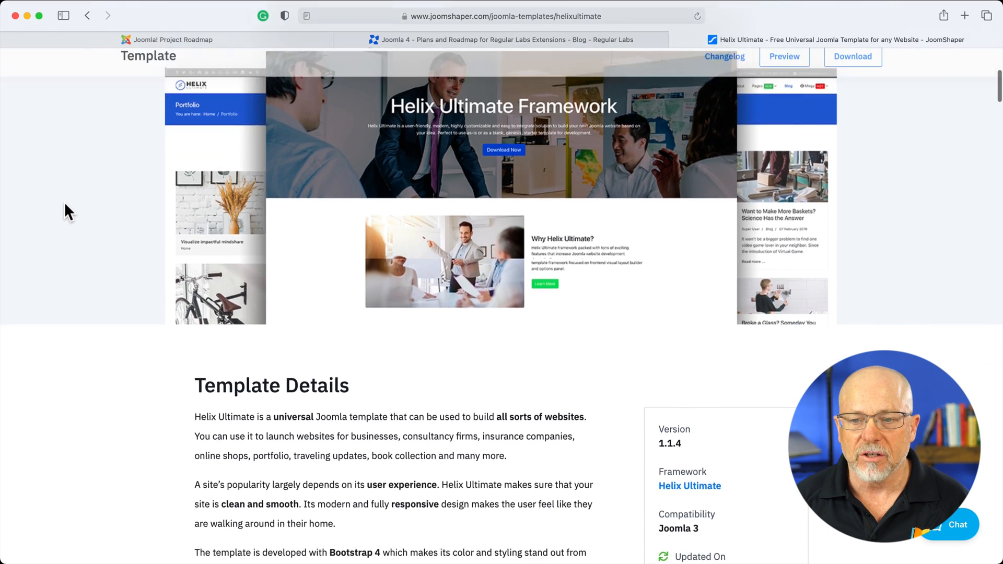
pyautogui.scroll(-3)
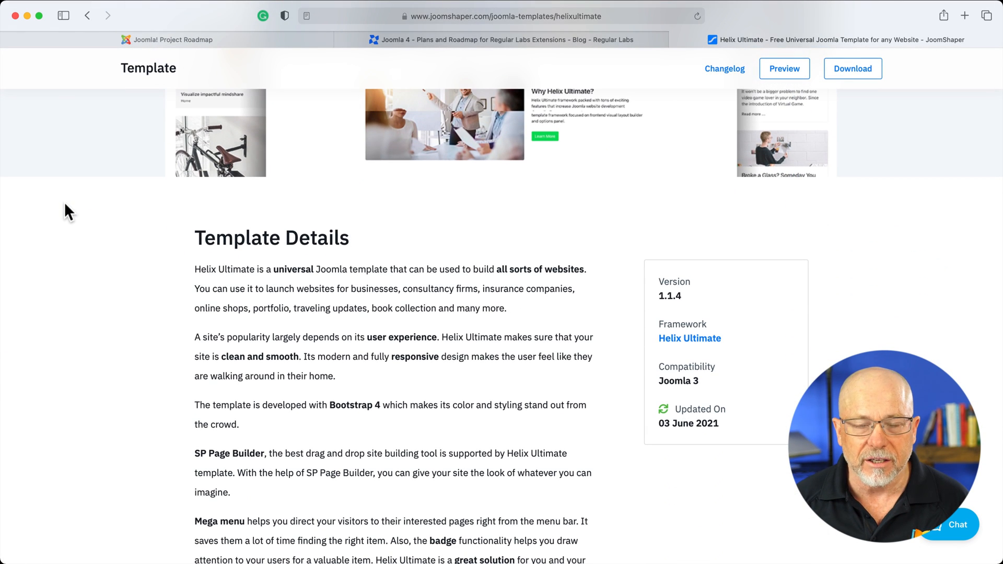
pyautogui.click(626, 38)
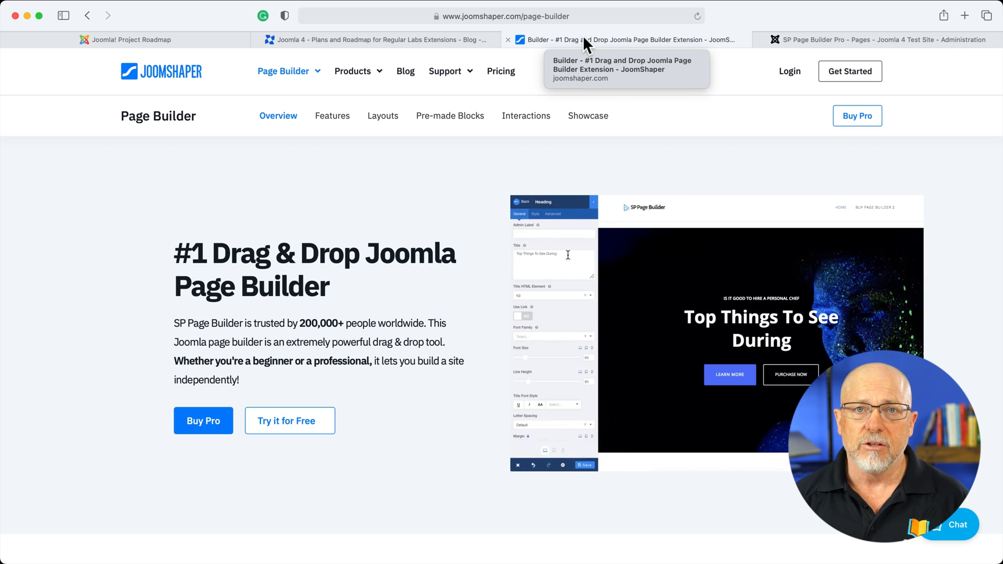
# Step: Enter the text 'A Holiday In' while the SP Page Builder page stays open
pyautogui.write('A Holiday In')
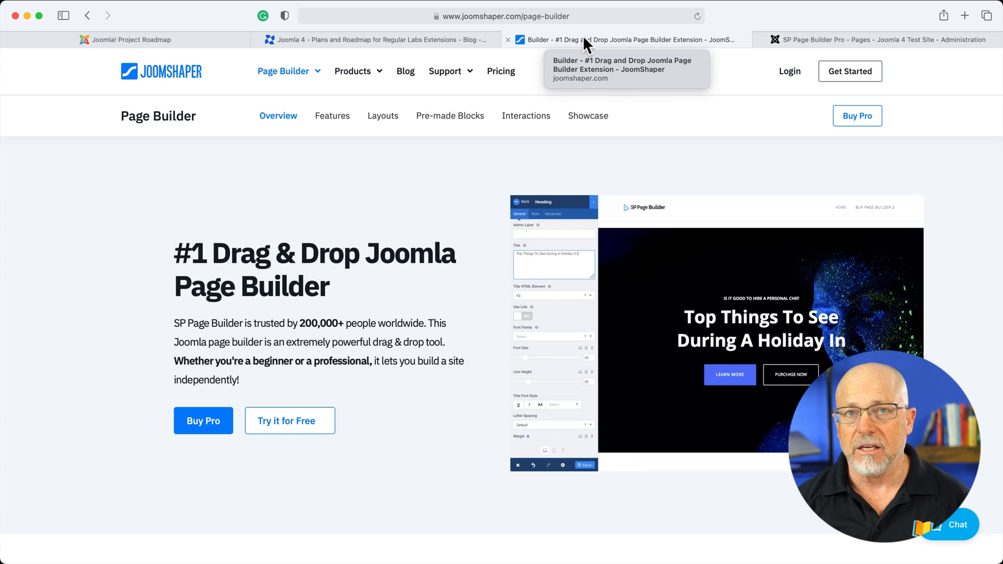